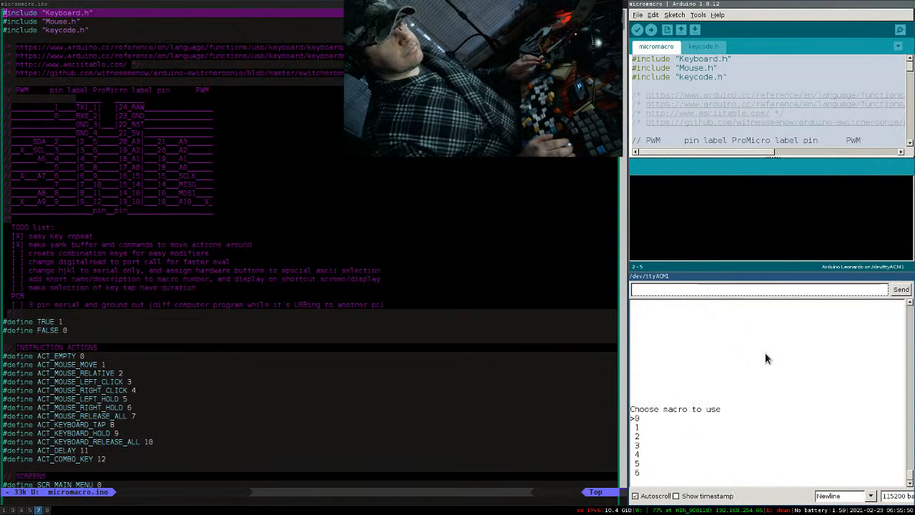
mouse_move(761, 356)
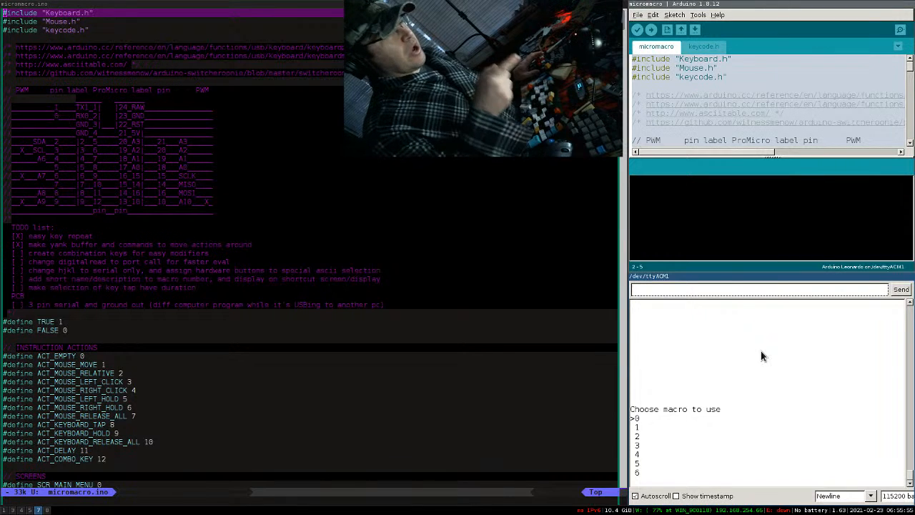
mouse_move(698, 332)
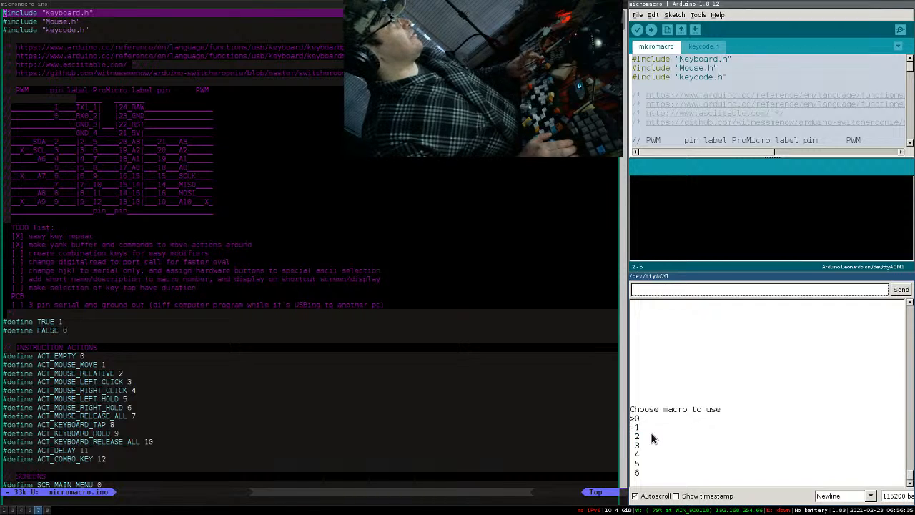
mouse_move(681, 461)
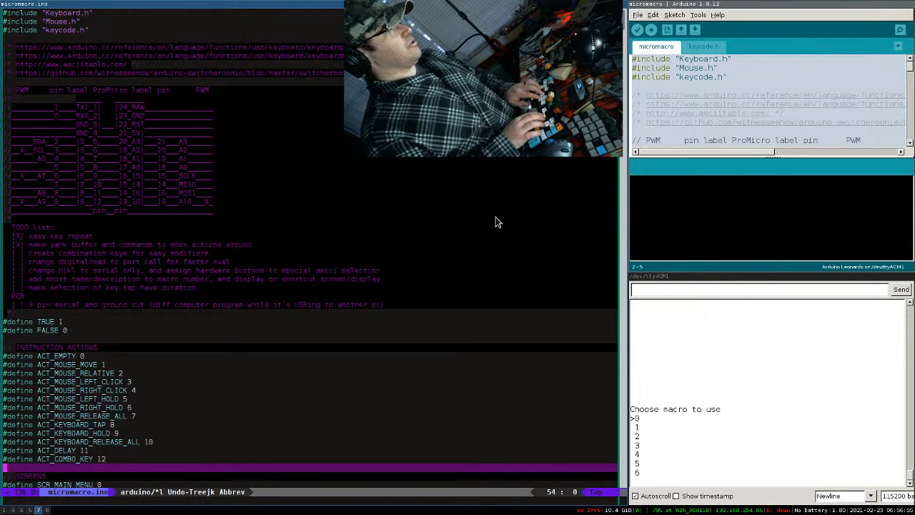
scroll("down", 3)
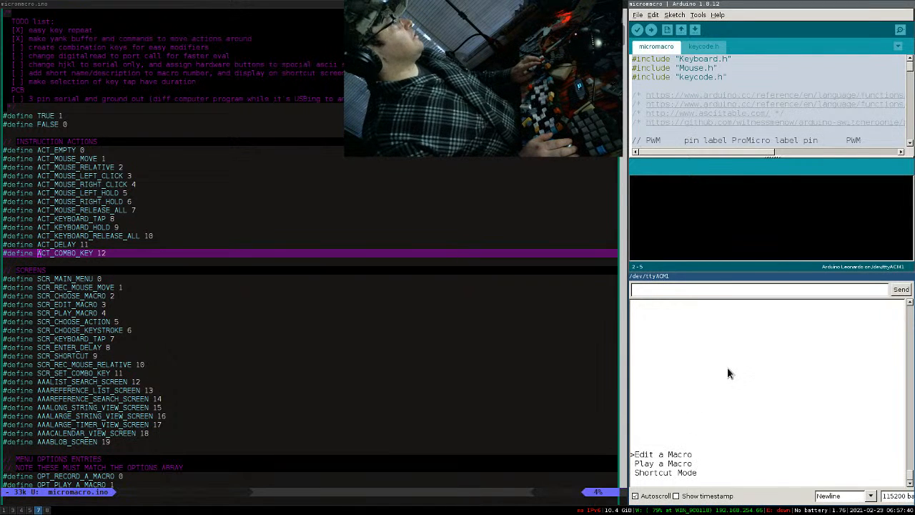
mouse_move(718, 389)
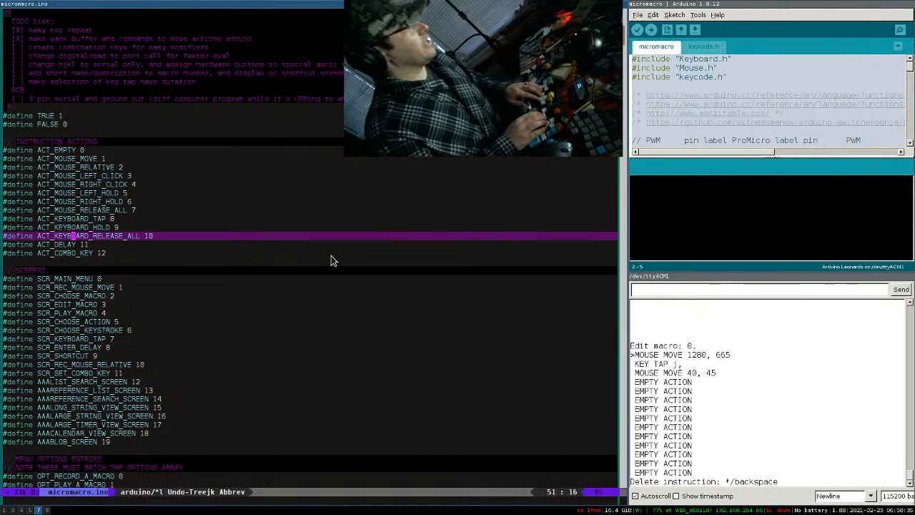
scroll("down", 3)
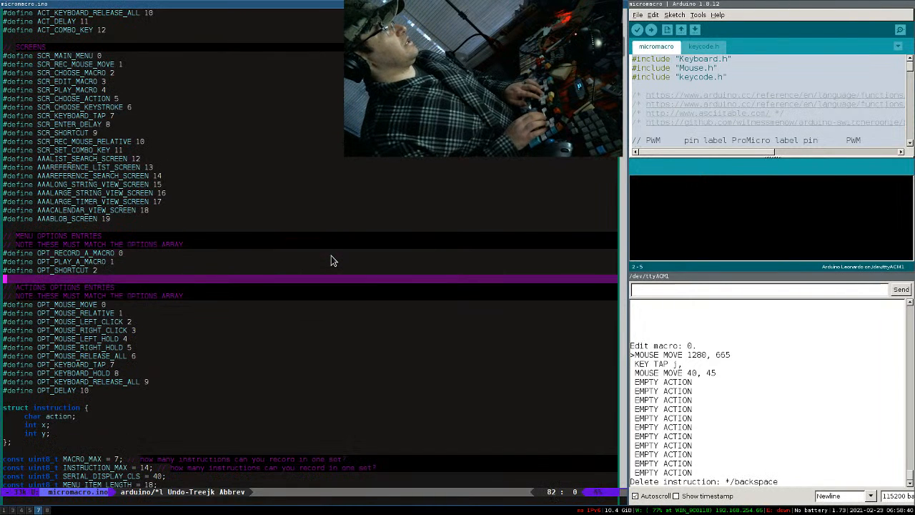
scroll("down", 3)
type("/release_all")
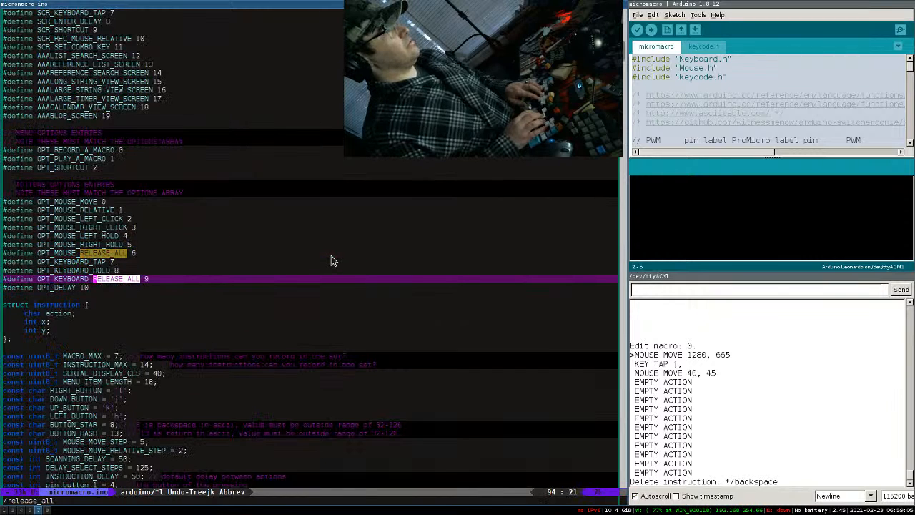
scroll("down", 3)
type("/options")
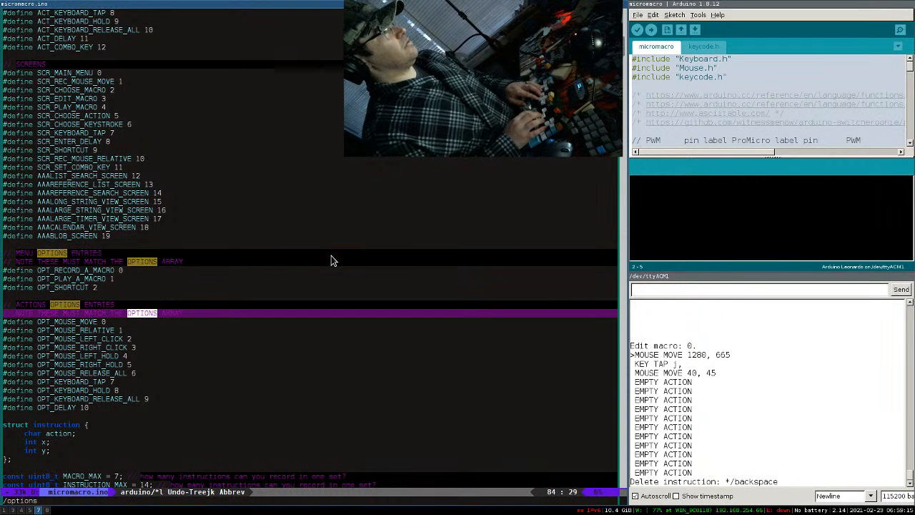
scroll("down", 3)
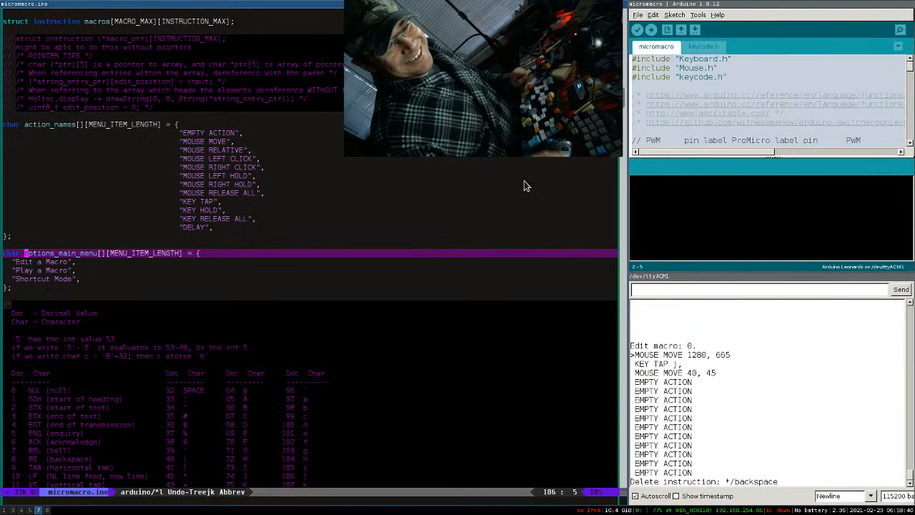
mouse_move(232, 246)
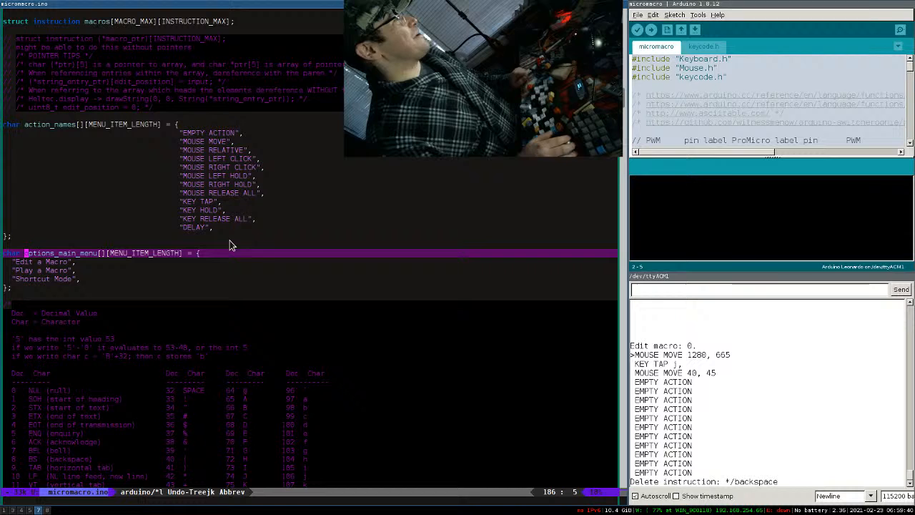
mouse_move(305, 166)
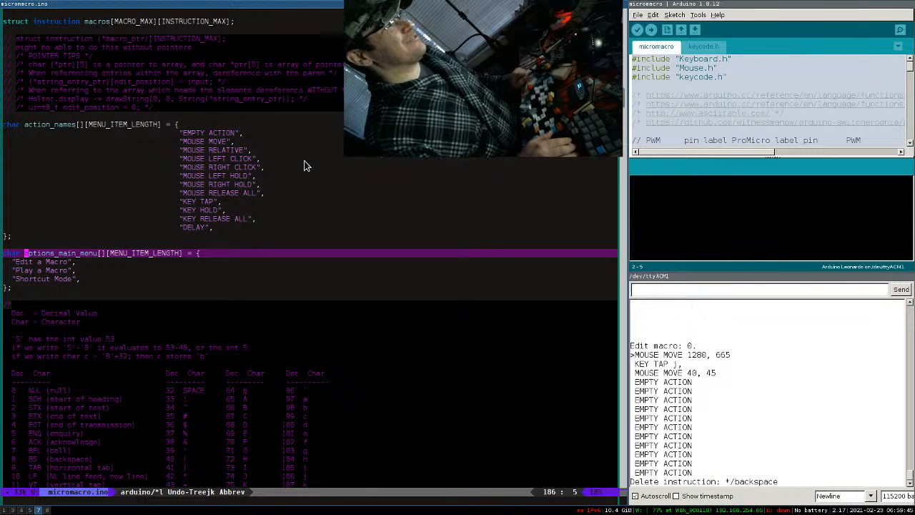